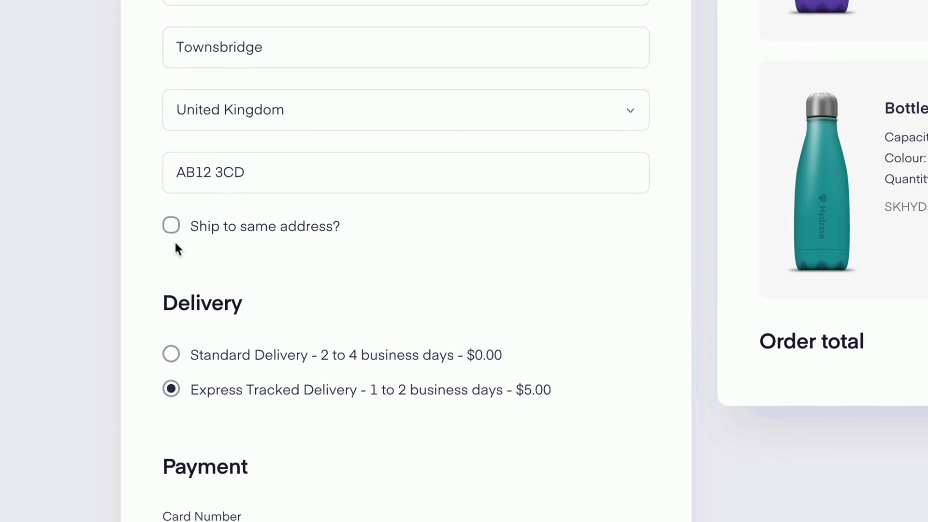
Switch the canvas from the checkout form to the bottle product card prototype.
{"action": "left_click", "coordinate": [171, 225]}
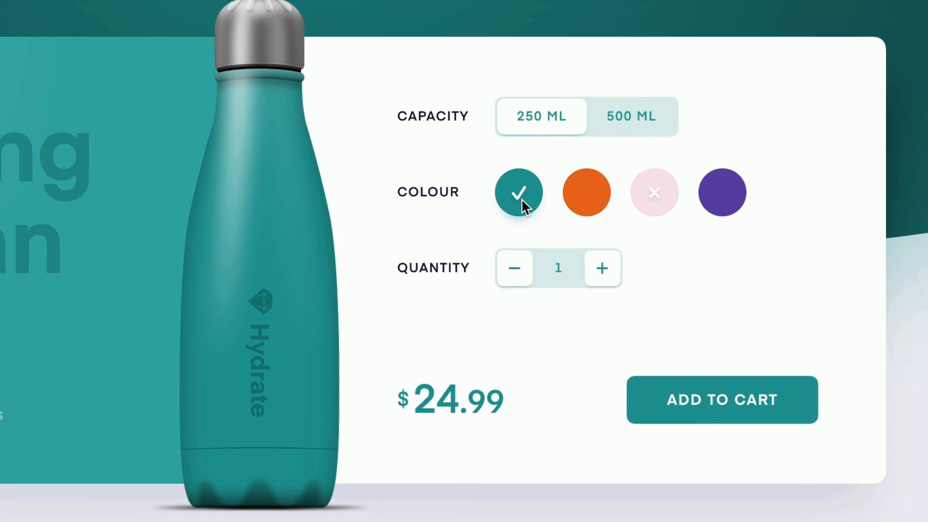
{"action": "mouse_move", "coordinate": [657, 204]}
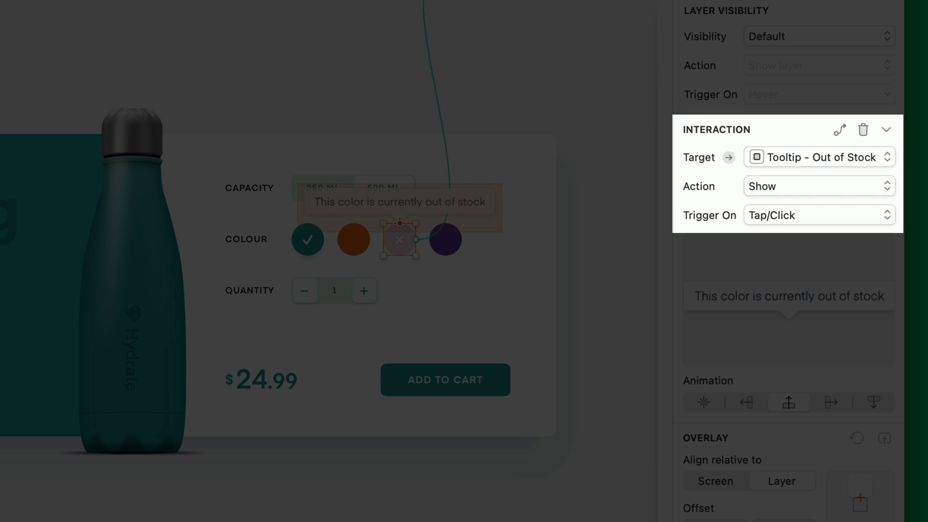
{"action": "mouse_move", "coordinate": [567, 100]}
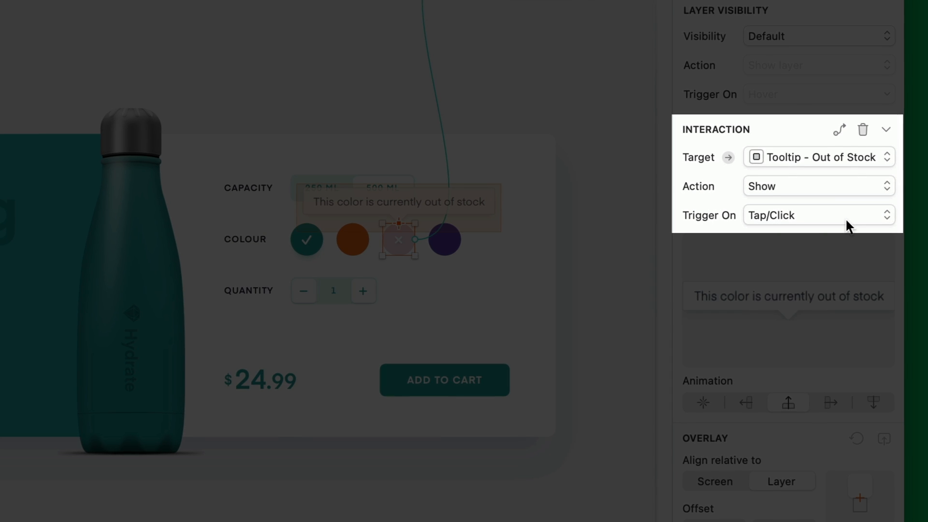
Set the pink swatch's tooltip interaction to trigger on Hover.
{"action": "left_click", "coordinate": [819, 215]}
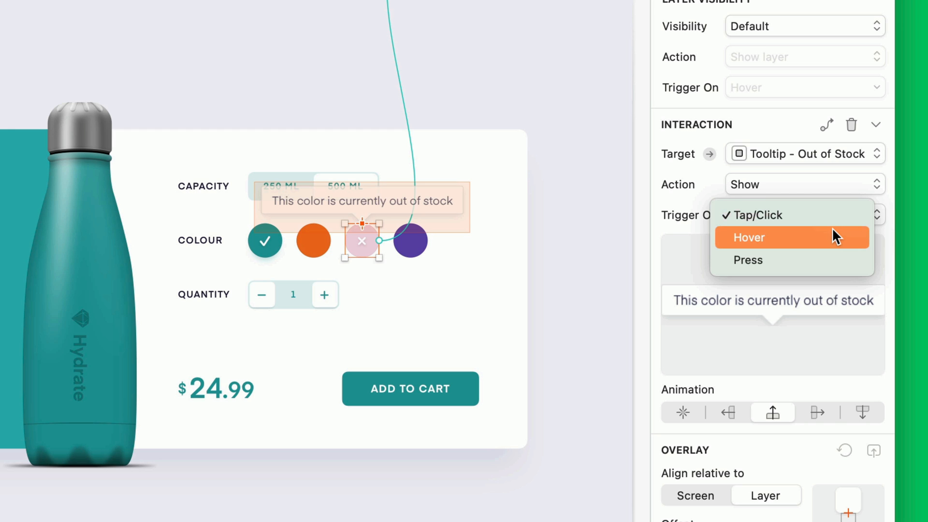
{"action": "left_click", "coordinate": [748, 238]}
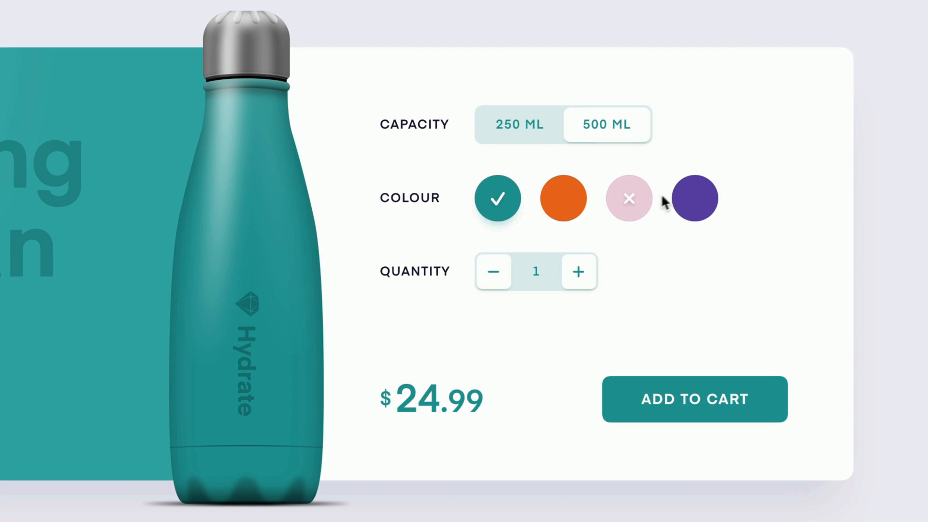
{"action": "mouse_move", "coordinate": [630, 203]}
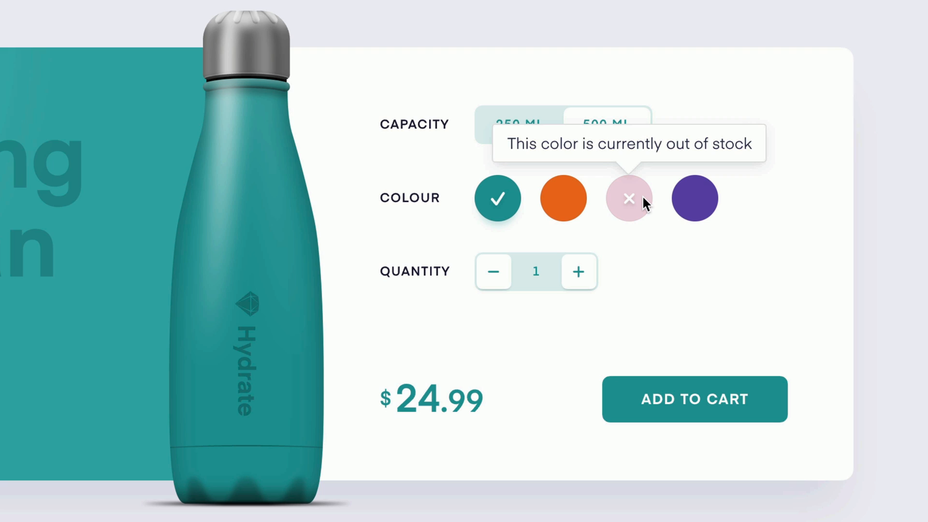
{"action": "mouse_move", "coordinate": [679, 291]}
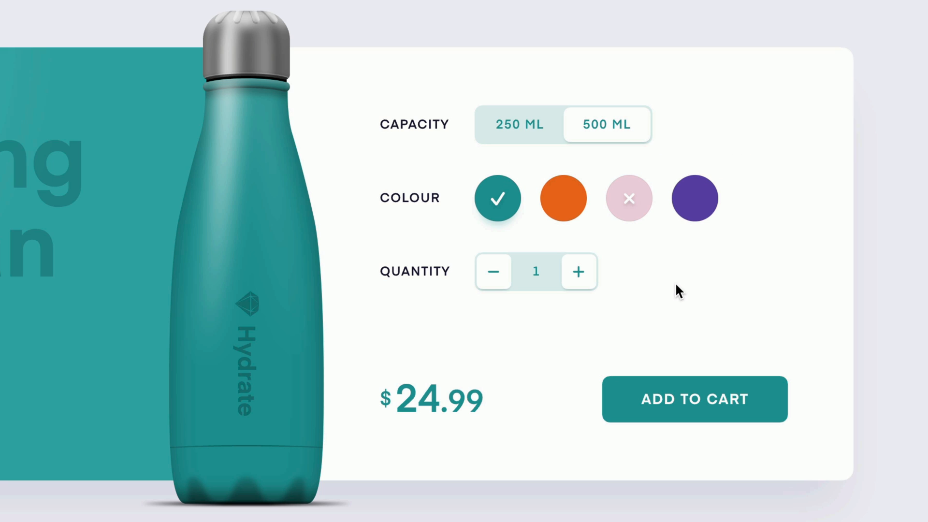
{"action": "mouse_move", "coordinate": [628, 198]}
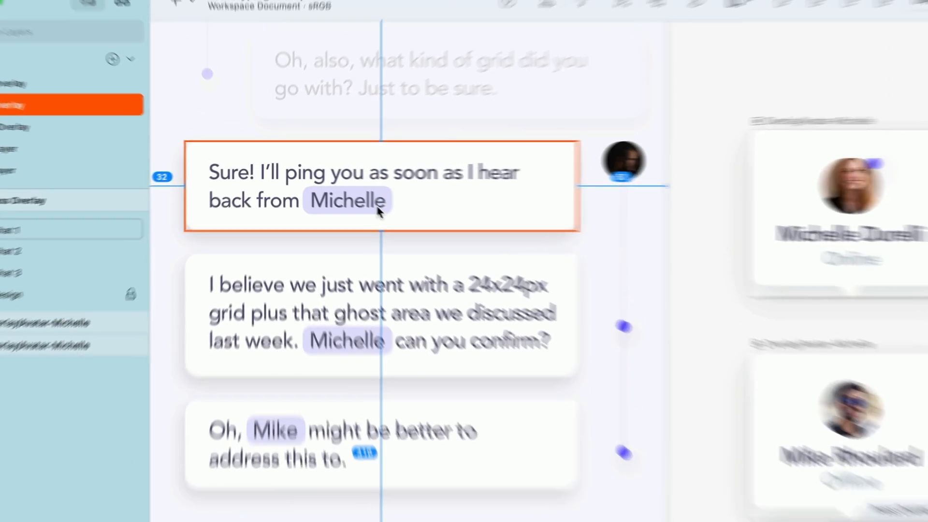
Link the Michelle mention to the Overlay/Avatar-Michelle card, triggered on Press.
{"action": "left_click", "coordinate": [348, 201]}
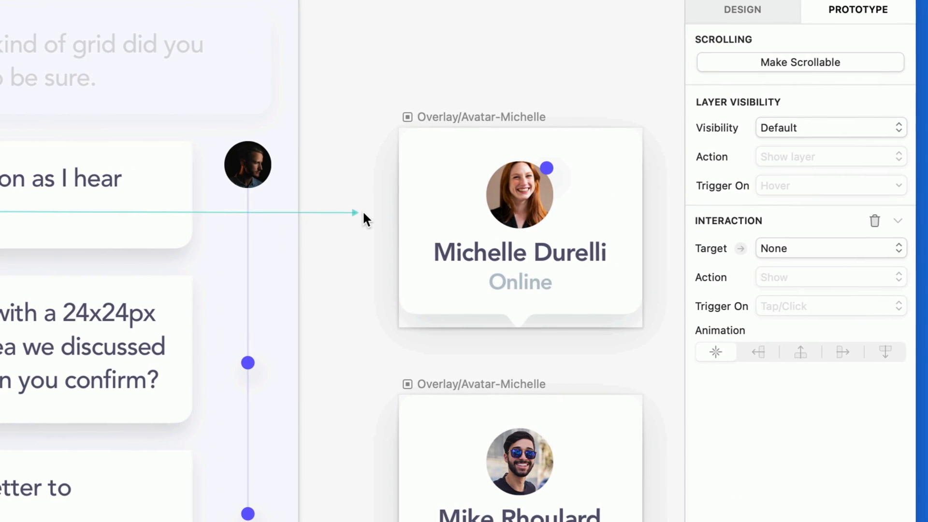
{"action": "left_click", "coordinate": [520, 231]}
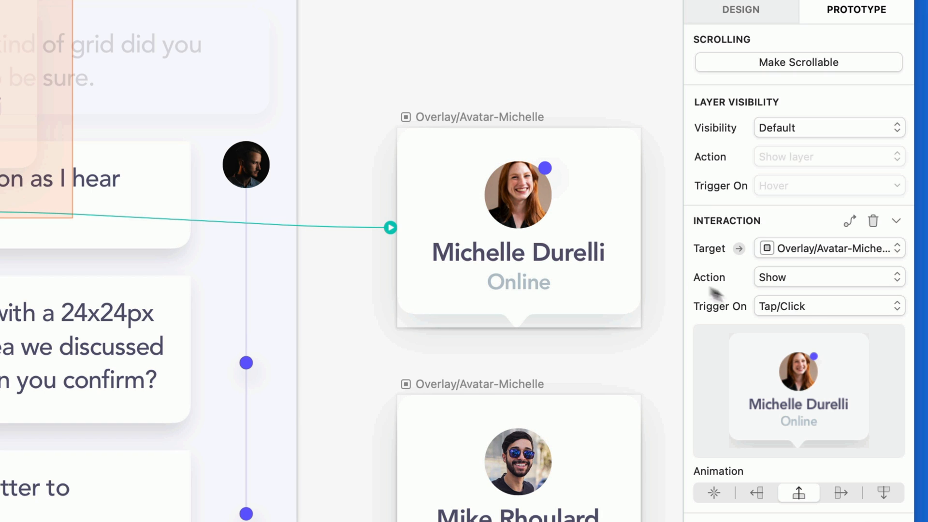
{"action": "left_click", "coordinate": [827, 307]}
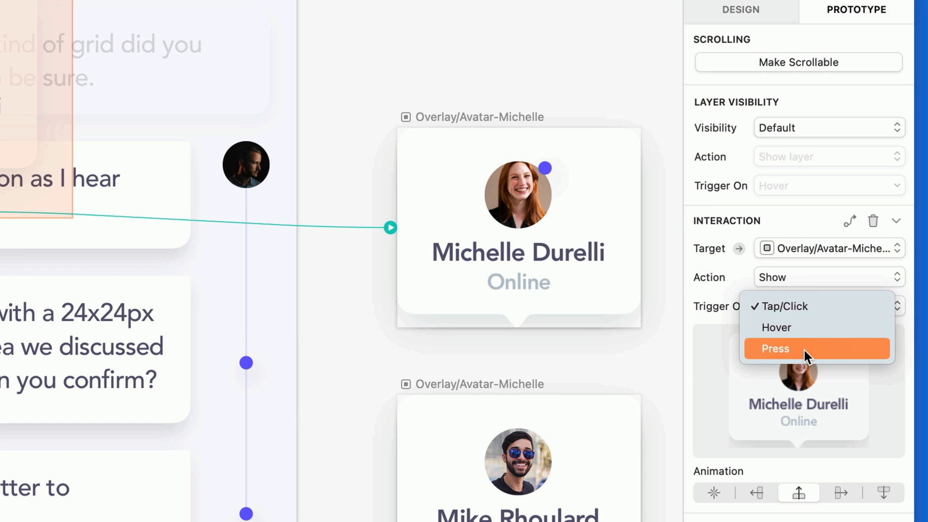
{"action": "left_click", "coordinate": [775, 348]}
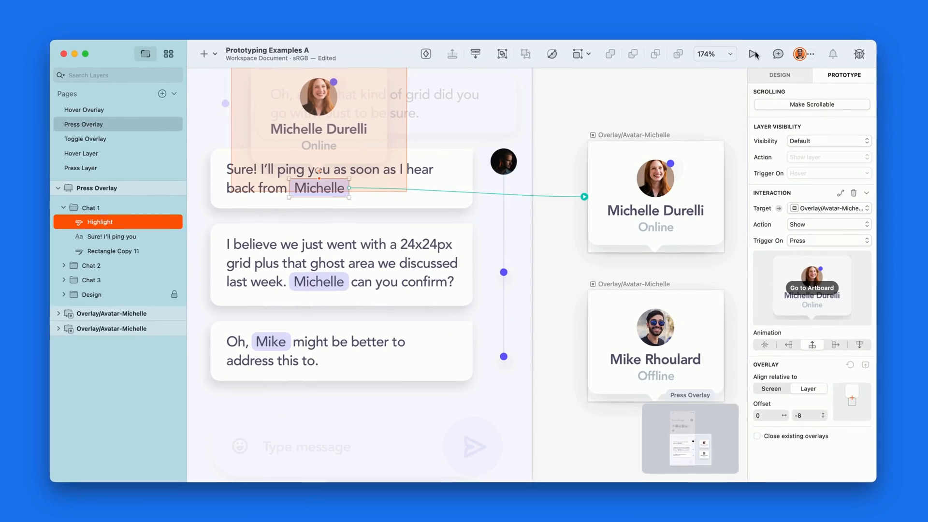
{"action": "left_click", "coordinate": [754, 54]}
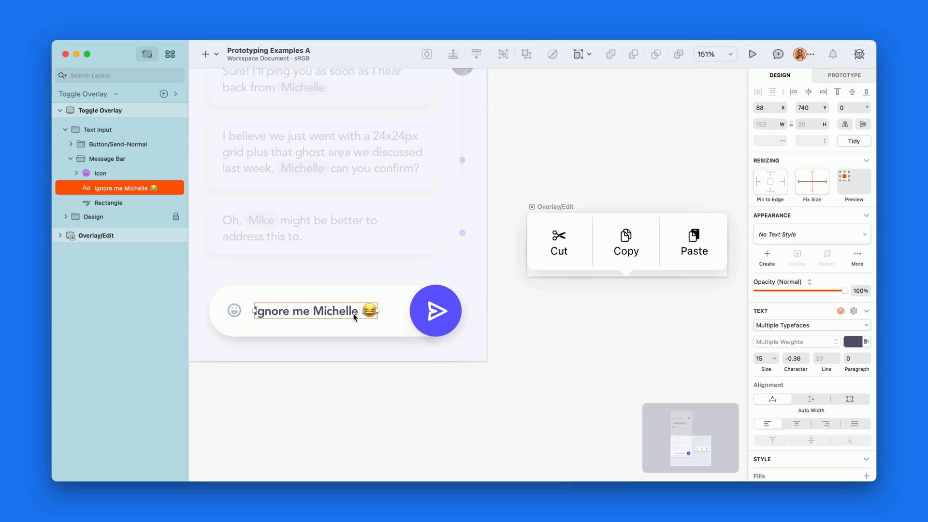
Set the message text's interaction Action to Toggle and tap it in the preview.
{"action": "left_click", "coordinate": [843, 71]}
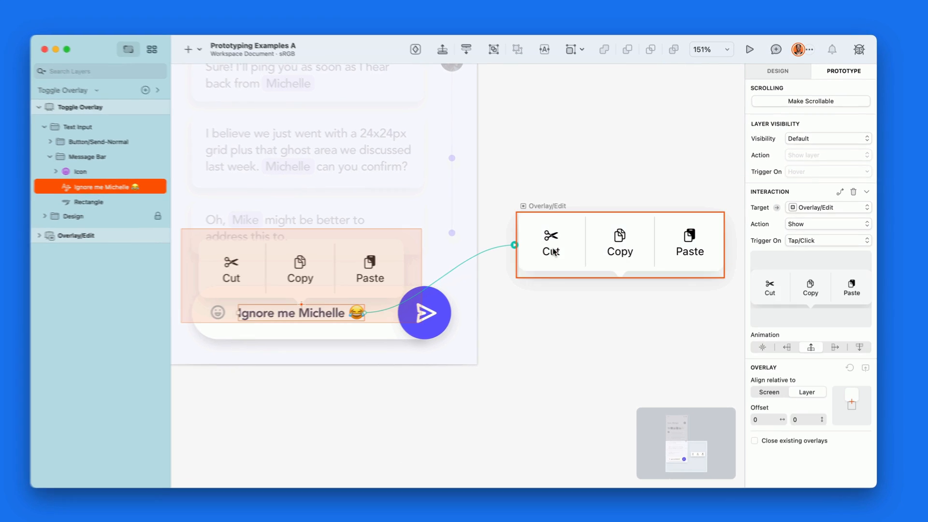
{"action": "left_click", "coordinate": [828, 223]}
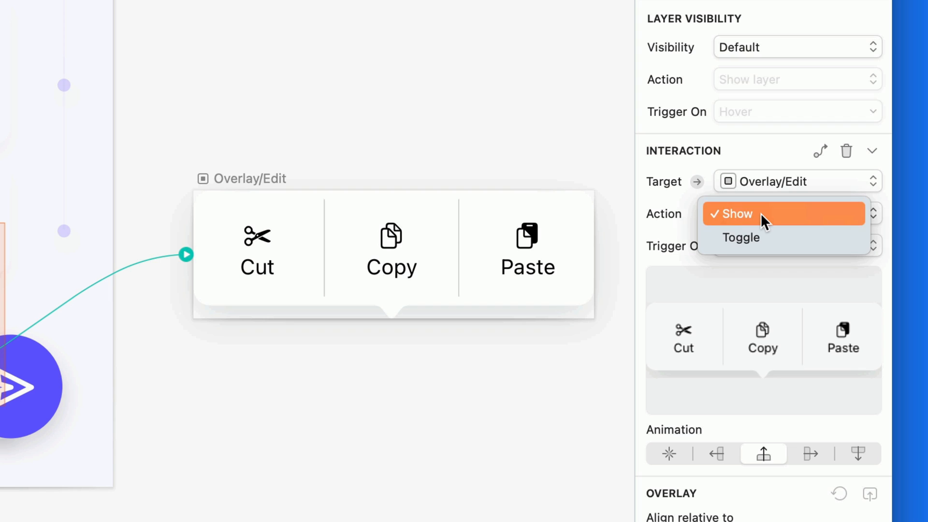
{"action": "left_click", "coordinate": [742, 238]}
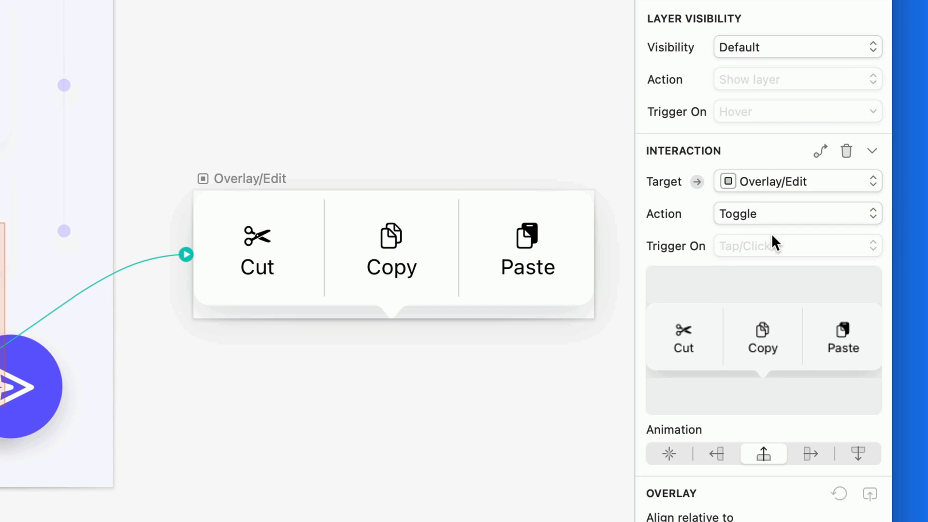
{"action": "mouse_move", "coordinate": [795, 246]}
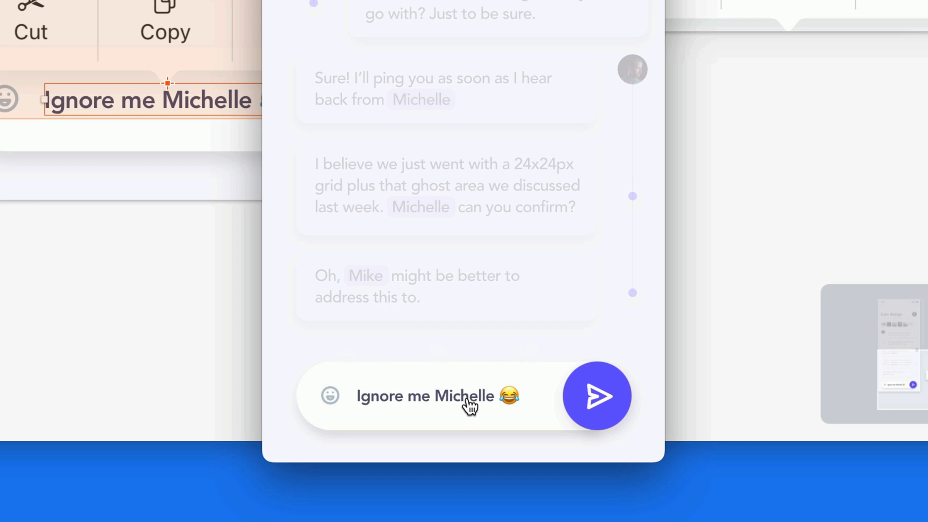
{"action": "left_click", "coordinate": [596, 395]}
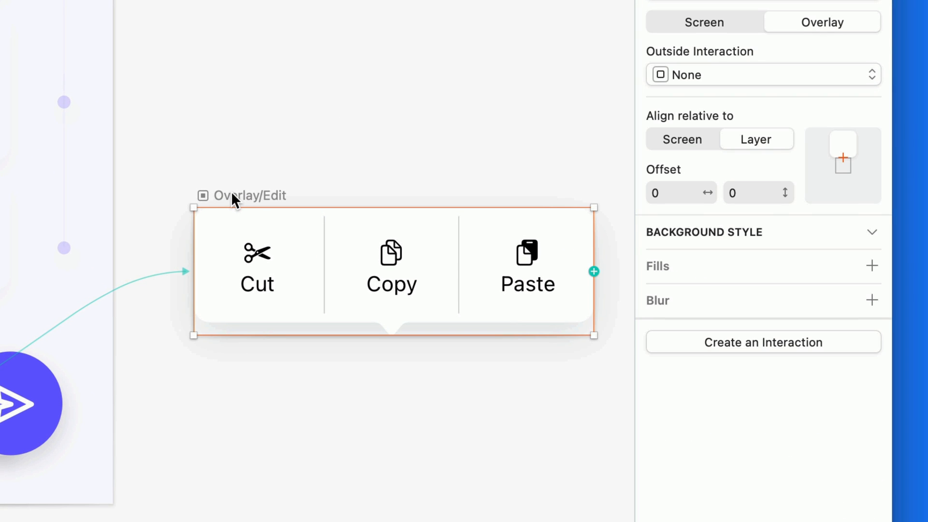
{"action": "mouse_move", "coordinate": [772, 81]}
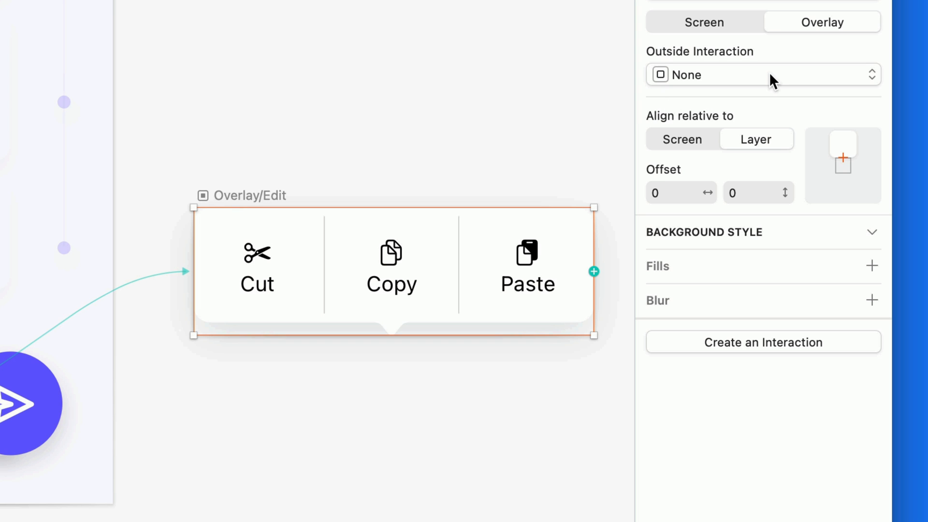
Set the Overlay/Edit menu's Outside Interaction to Allow all.
{"action": "left_click", "coordinate": [763, 74]}
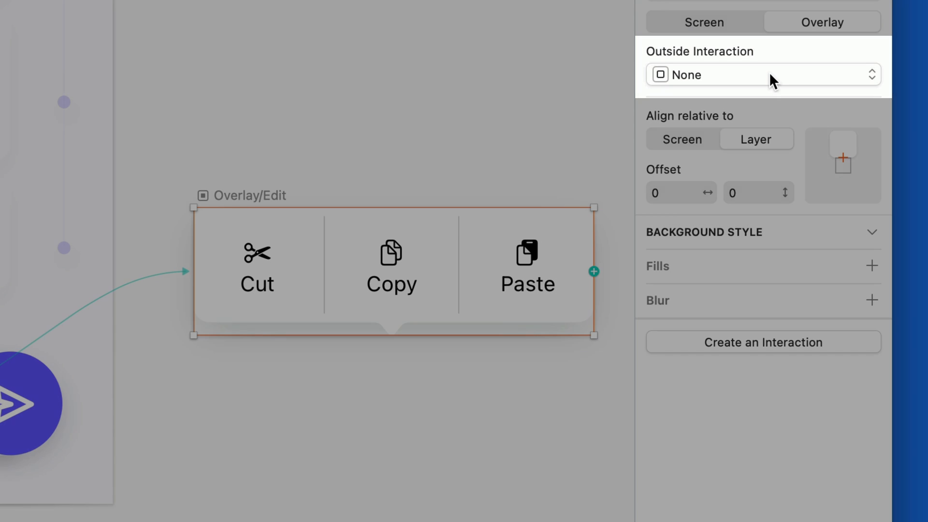
{"action": "left_click", "coordinate": [763, 74]}
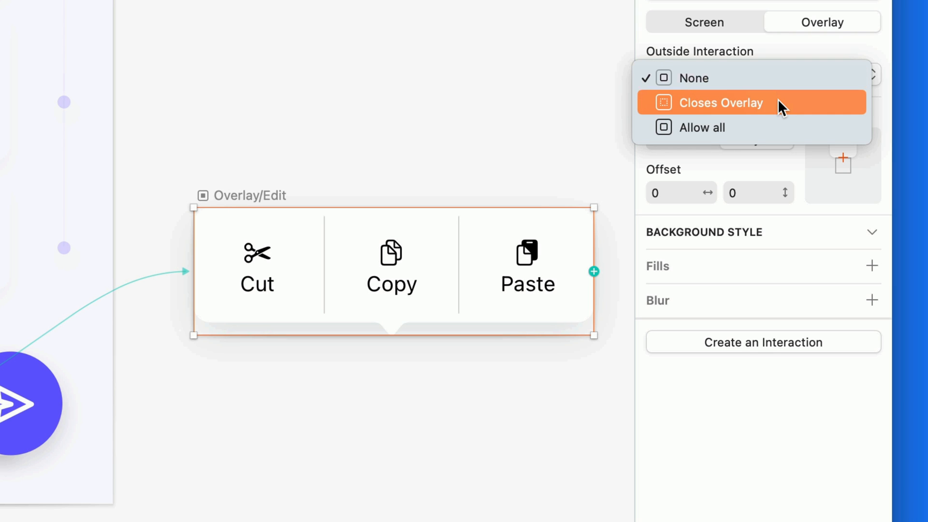
{"action": "mouse_move", "coordinate": [777, 136]}
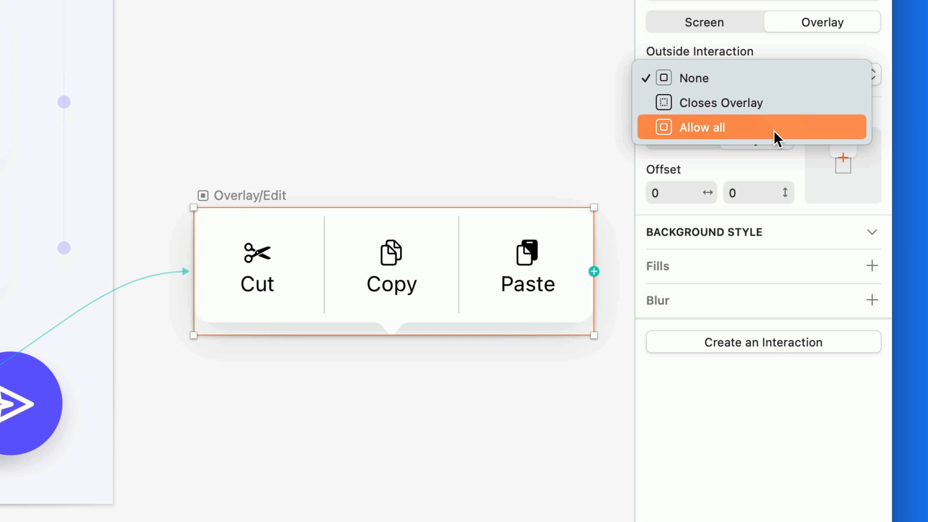
{"action": "left_click", "coordinate": [702, 126]}
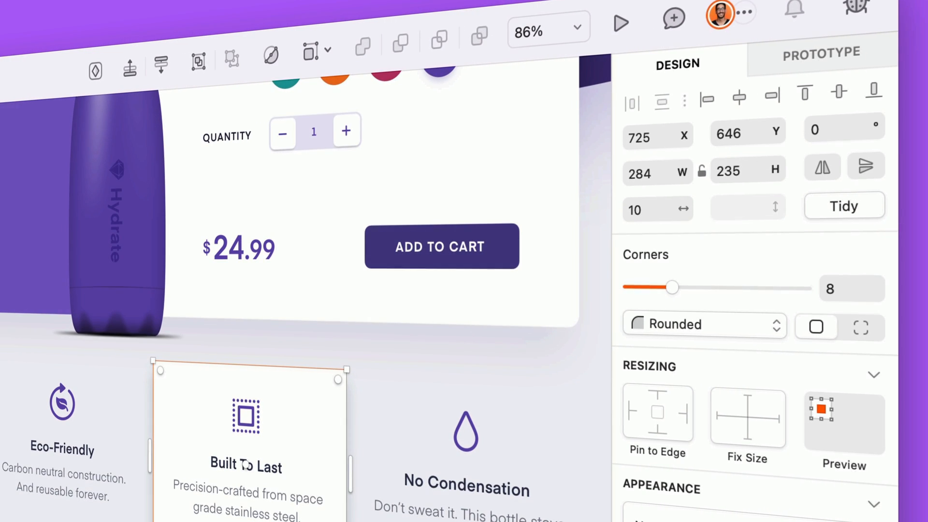
Show the Built To Last card's Prototype settings and its Visibility options.
{"action": "left_click", "coordinate": [819, 52]}
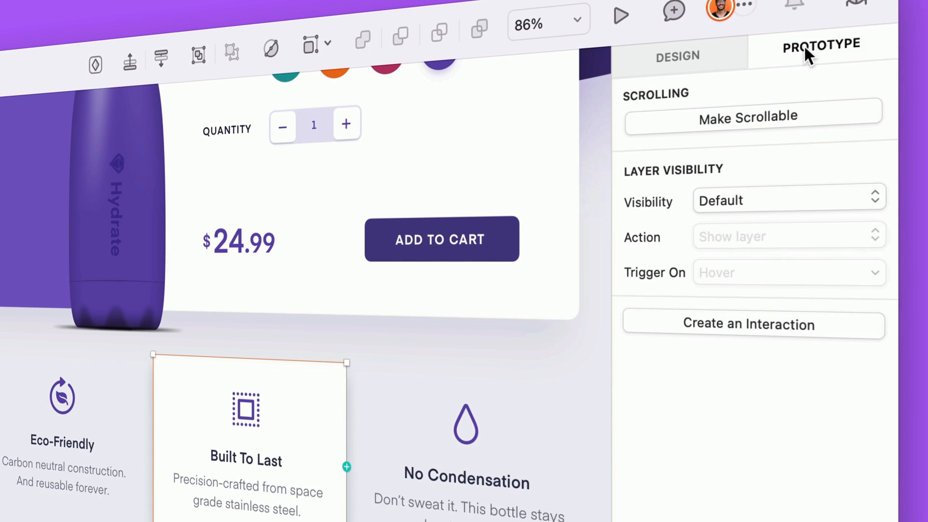
{"action": "left_click", "coordinate": [789, 200]}
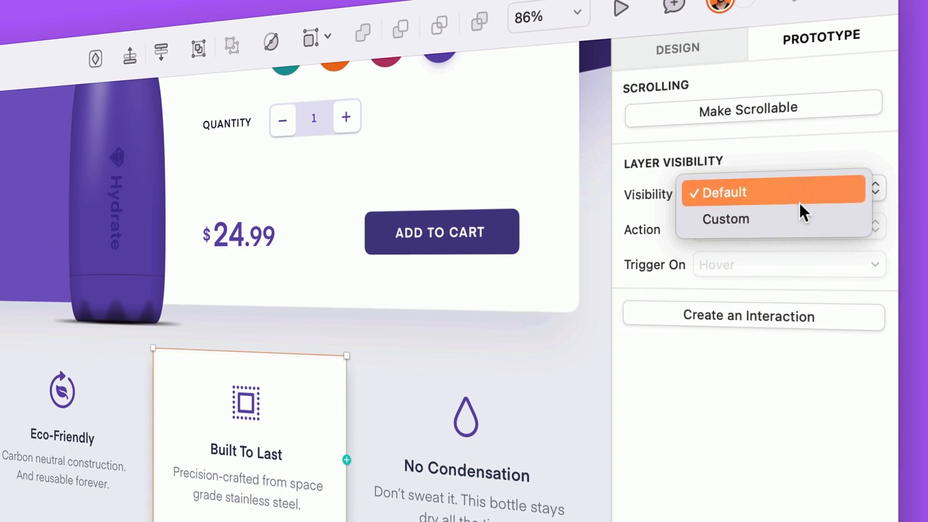
{"action": "mouse_move", "coordinate": [774, 219]}
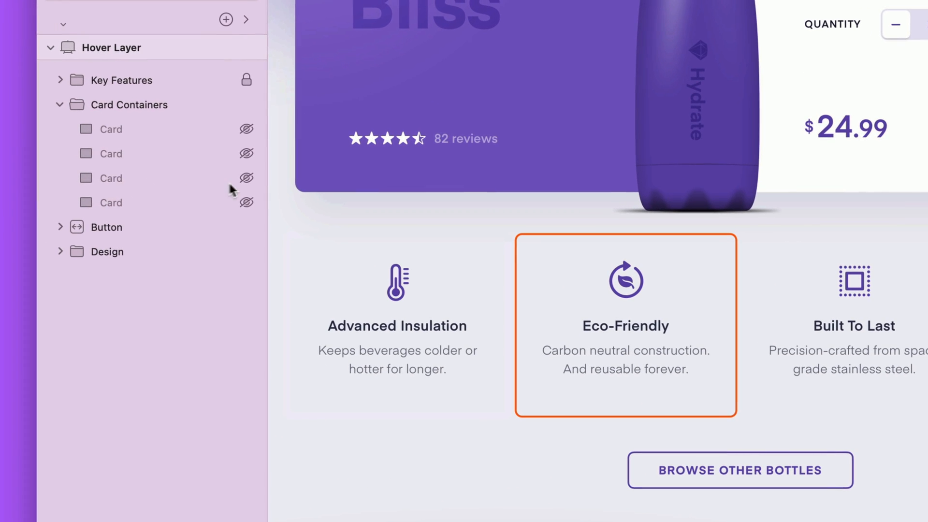
Give the Eco-Friendly card Custom visibility with Show layer on Hover, then start the preview.
{"action": "left_click", "coordinate": [244, 178]}
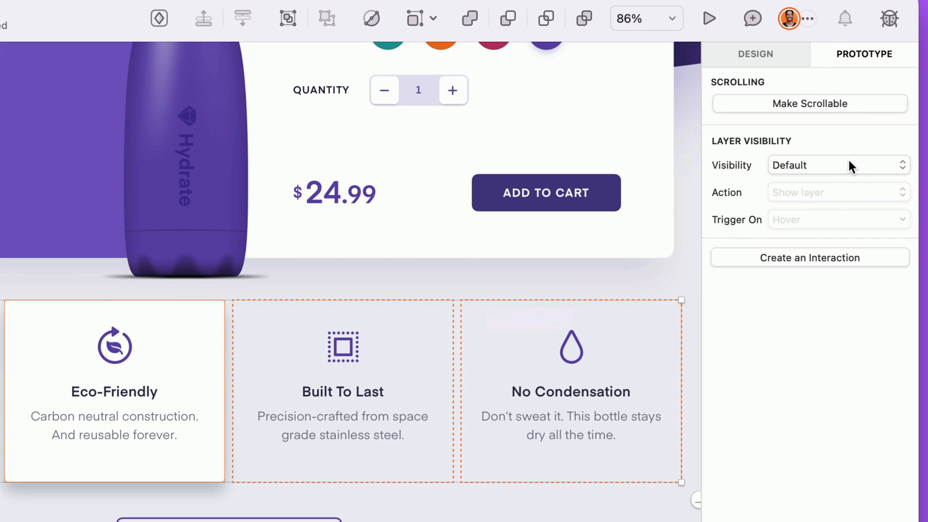
{"action": "left_click", "coordinate": [837, 164]}
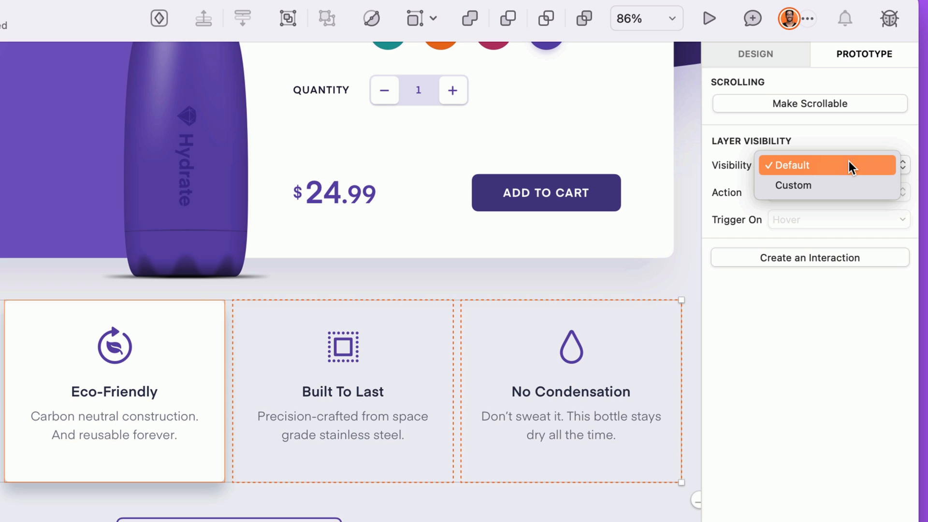
{"action": "mouse_move", "coordinate": [853, 186]}
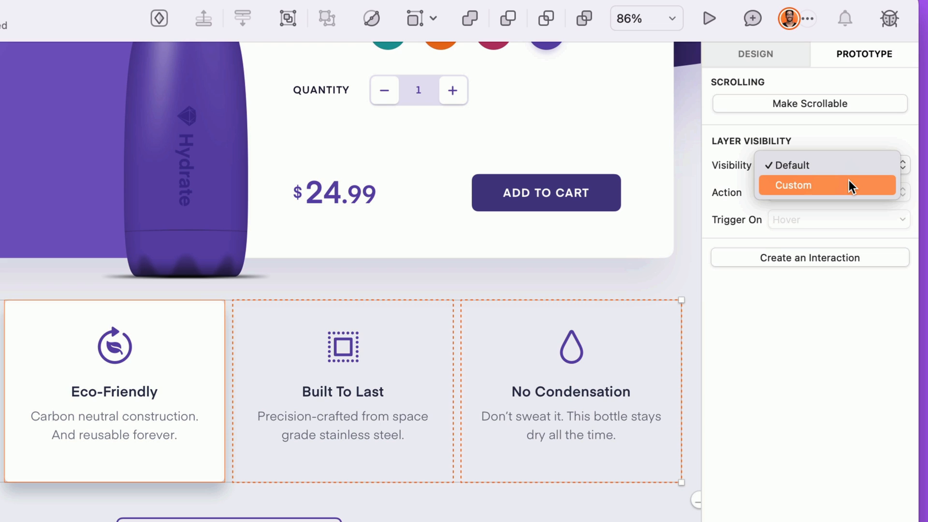
{"action": "left_click", "coordinate": [792, 185]}
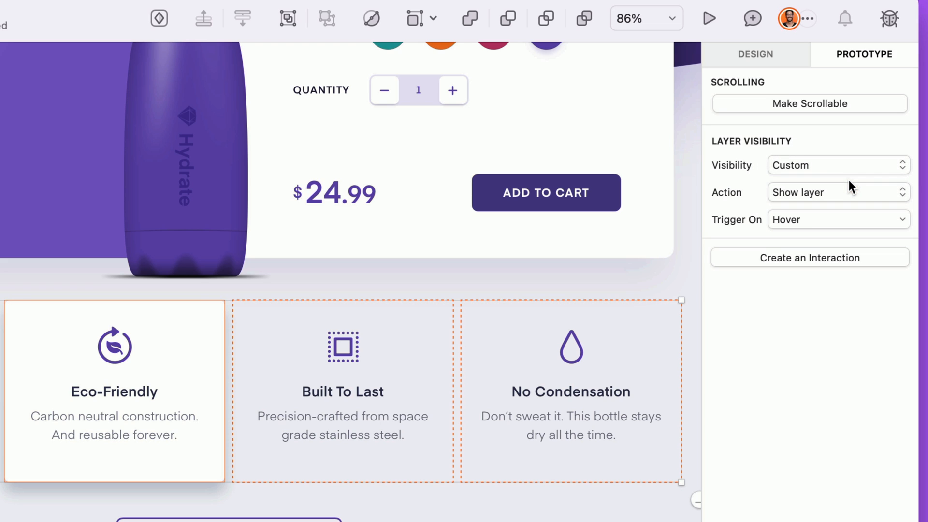
{"action": "left_click", "coordinate": [837, 191]}
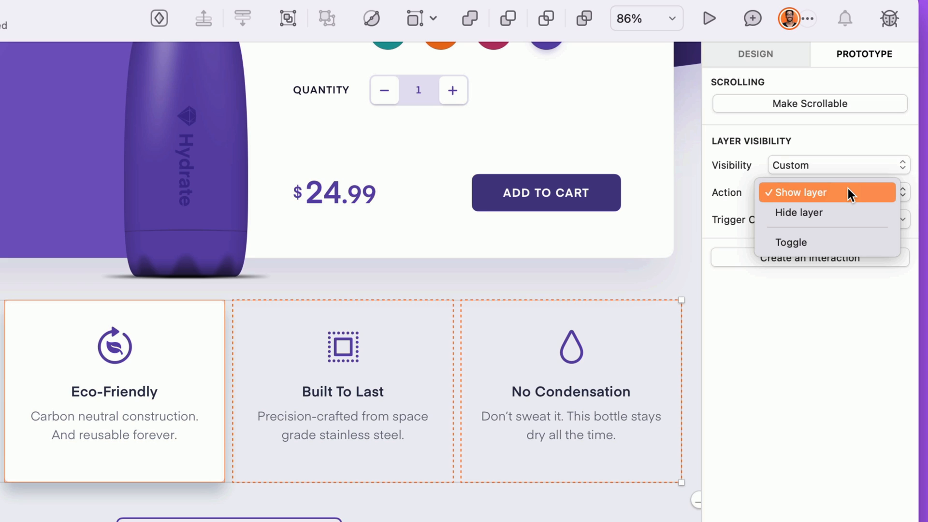
{"action": "mouse_move", "coordinate": [851, 213]}
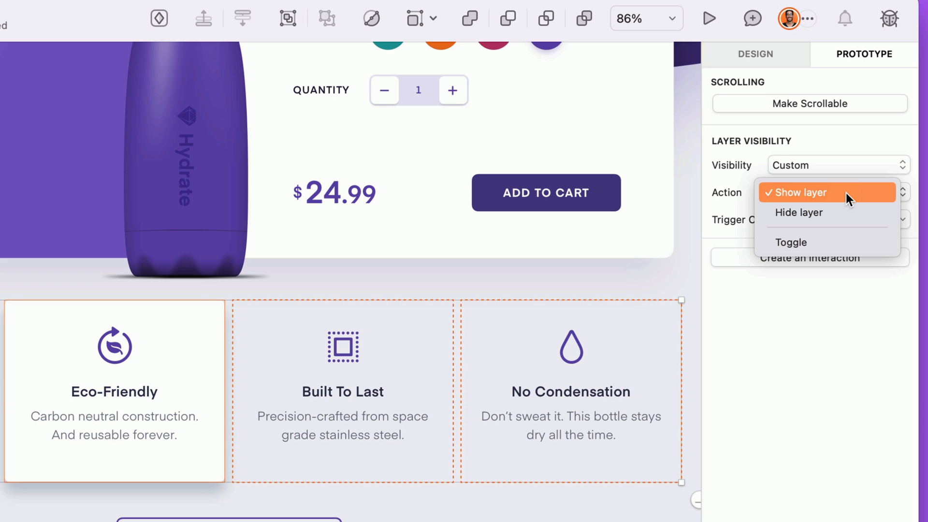
{"action": "left_click", "coordinate": [799, 192]}
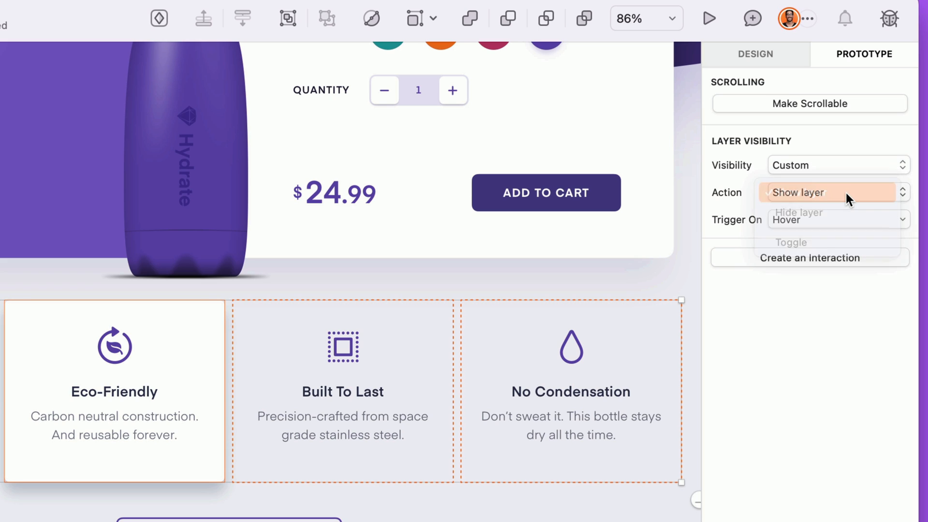
{"action": "left_click", "coordinate": [800, 192]}
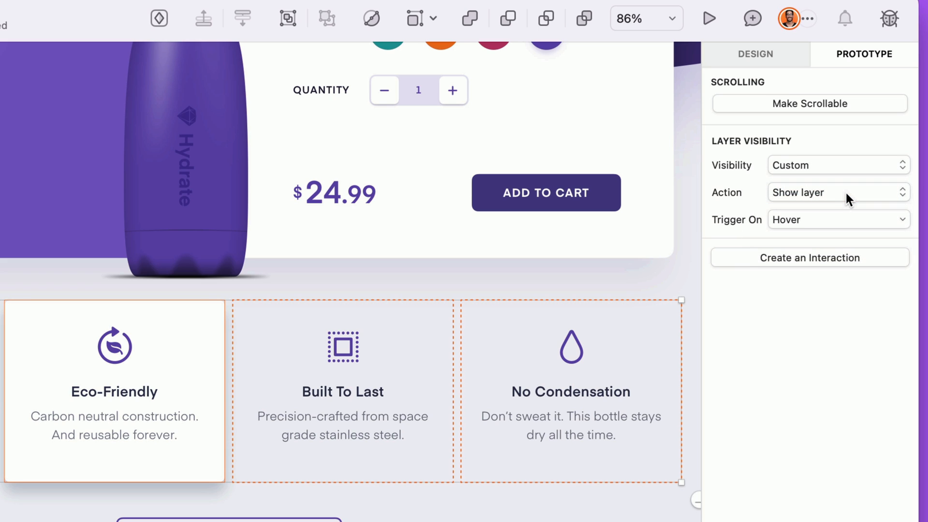
{"action": "left_click", "coordinate": [837, 219]}
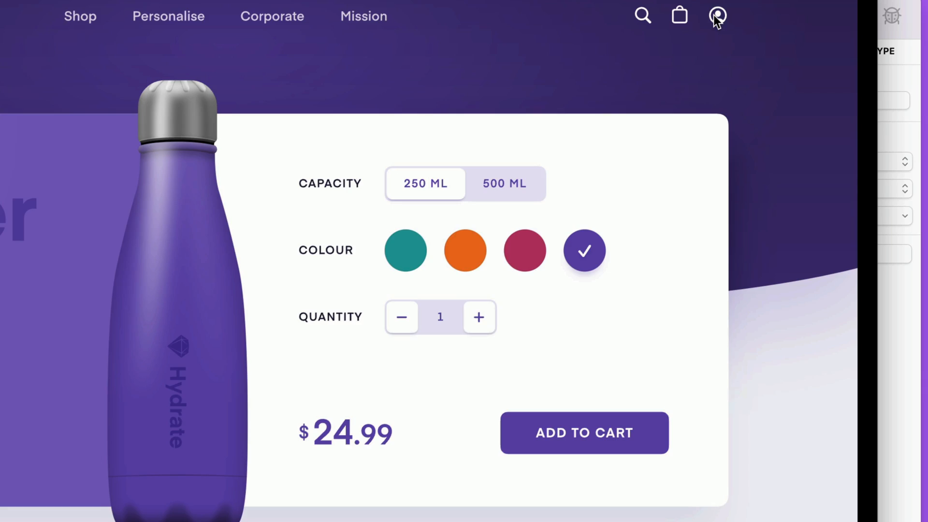
Scroll the preview to reach and hover the feature cards.
{"action": "scroll", "scroll_direction": "down", "scroll_amount": 3}
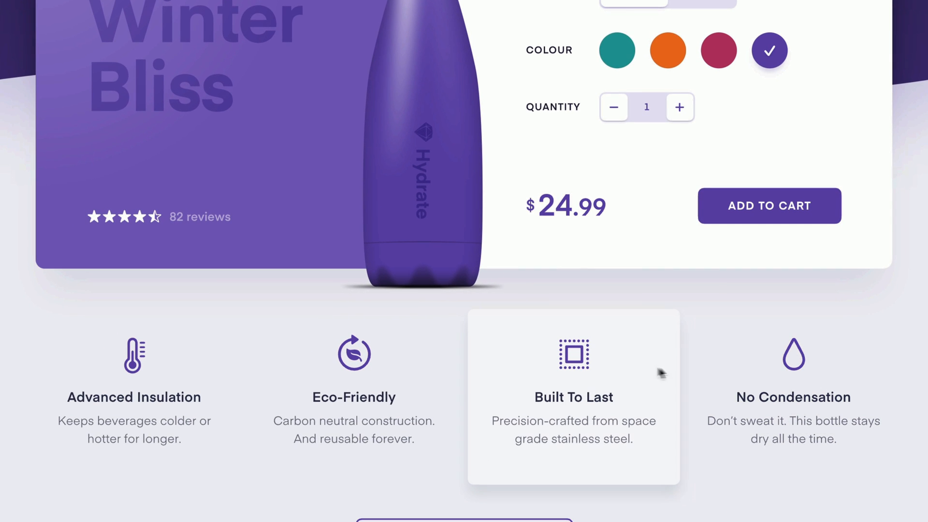
{"action": "mouse_move", "coordinate": [418, 371]}
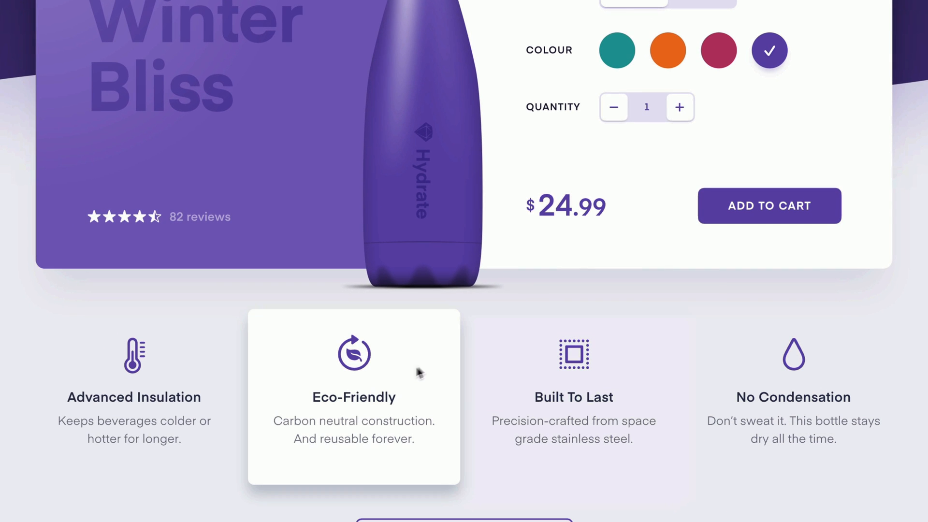
{"action": "mouse_move", "coordinate": [174, 384]}
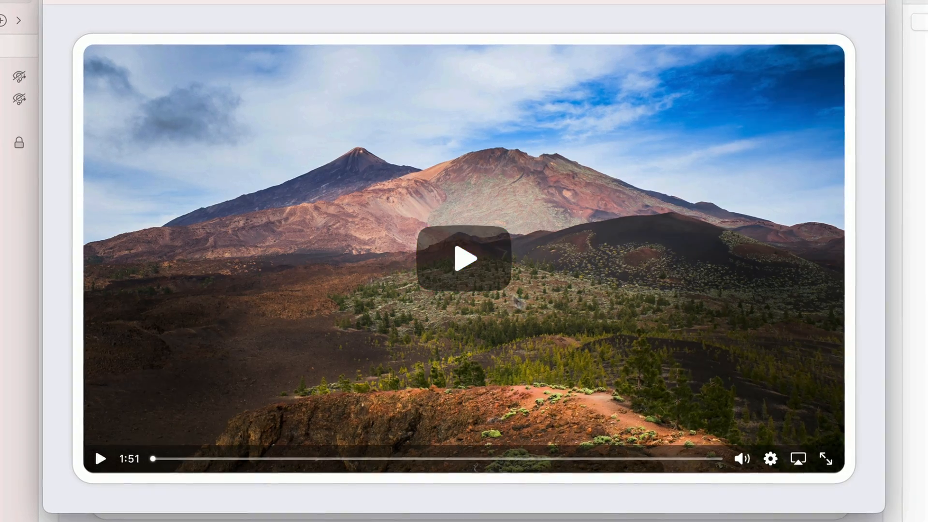
Give the Press play-button layer Custom visibility that shows the layer on Press.
{"action": "left_click", "coordinate": [19, 76]}
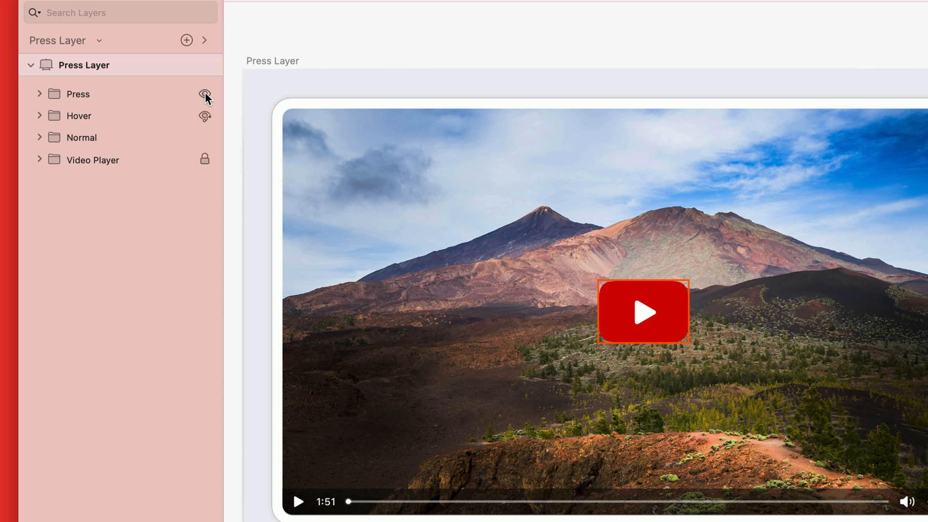
{"action": "left_click", "coordinate": [77, 94]}
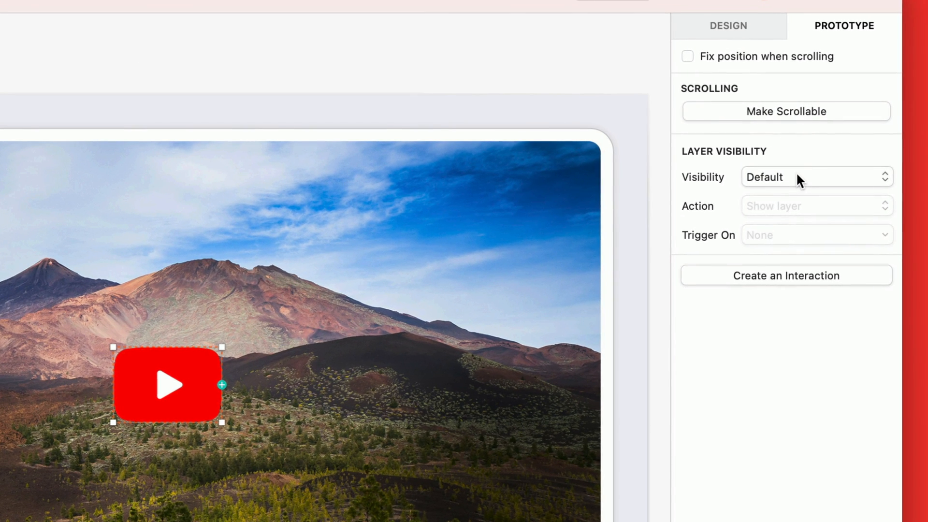
{"action": "left_click", "coordinate": [816, 177]}
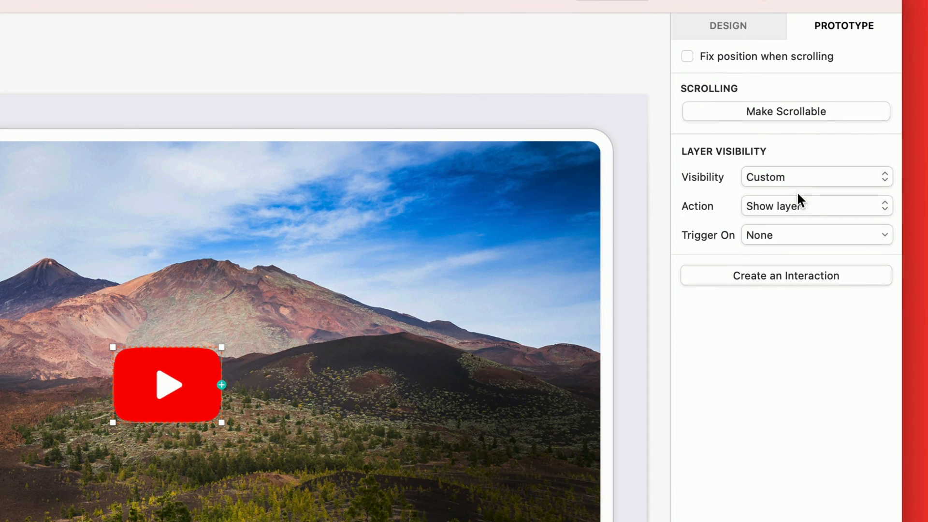
{"action": "mouse_move", "coordinate": [805, 242]}
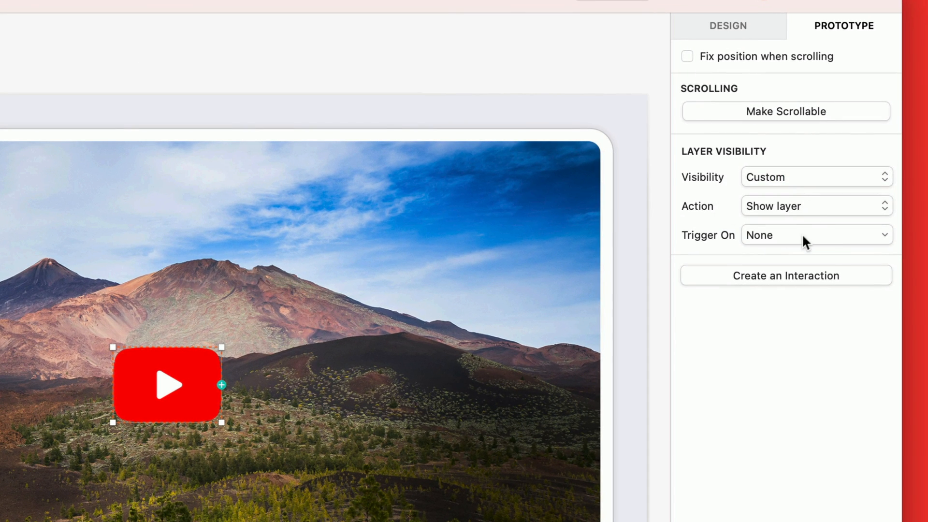
{"action": "left_click", "coordinate": [816, 234]}
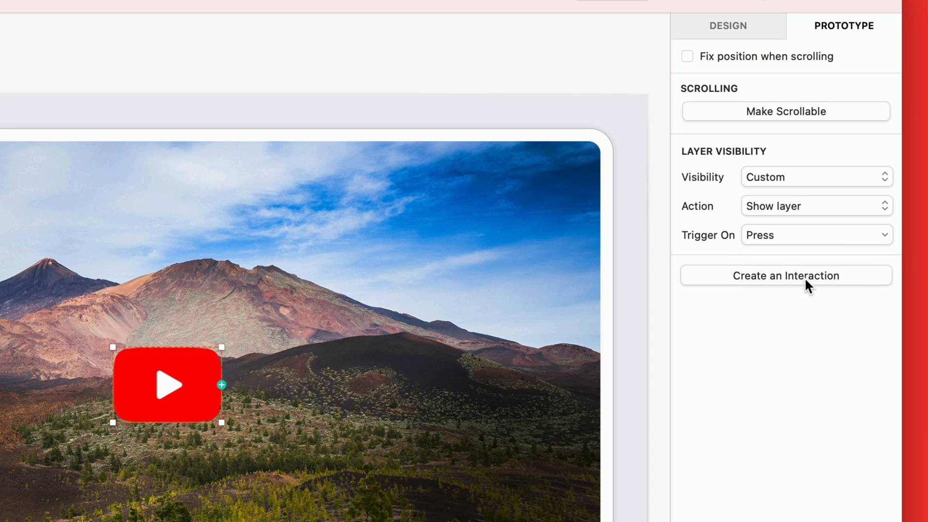
{"action": "mouse_move", "coordinate": [785, 276]}
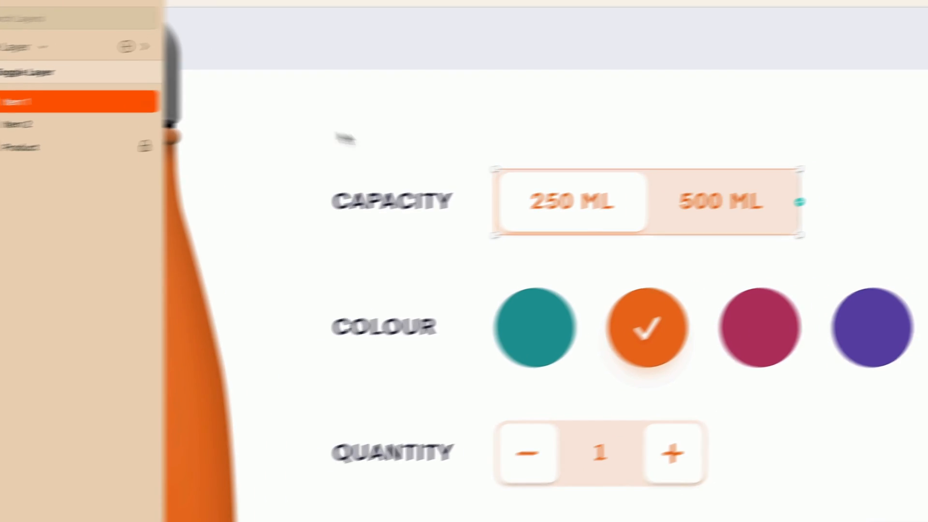
Give Item 1 Custom visibility with Toggle action, then hide it to show the 500 ML state.
{"action": "left_click", "coordinate": [862, 71]}
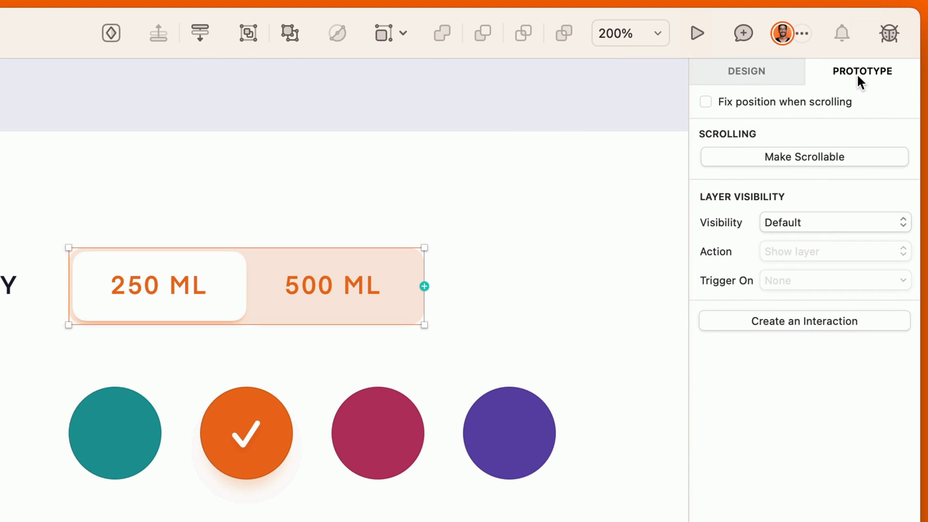
{"action": "left_click", "coordinate": [834, 222]}
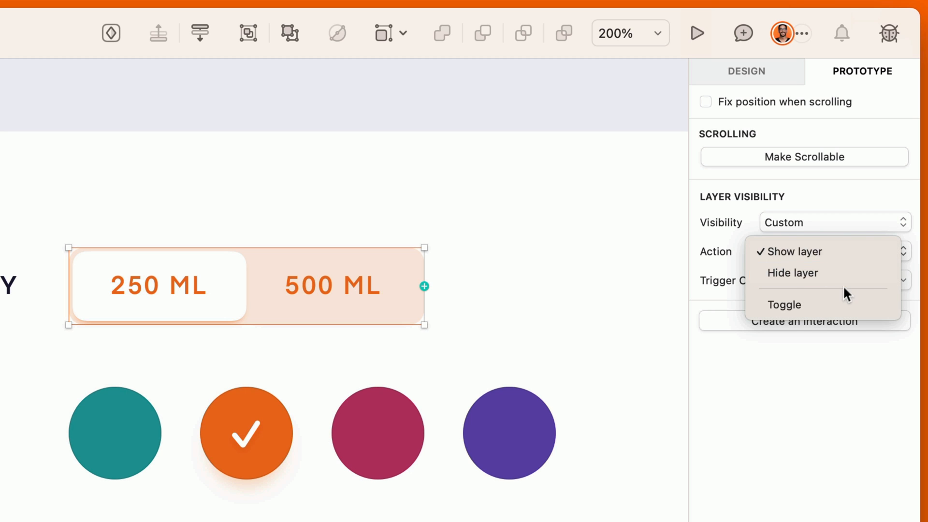
{"action": "left_click", "coordinate": [784, 304]}
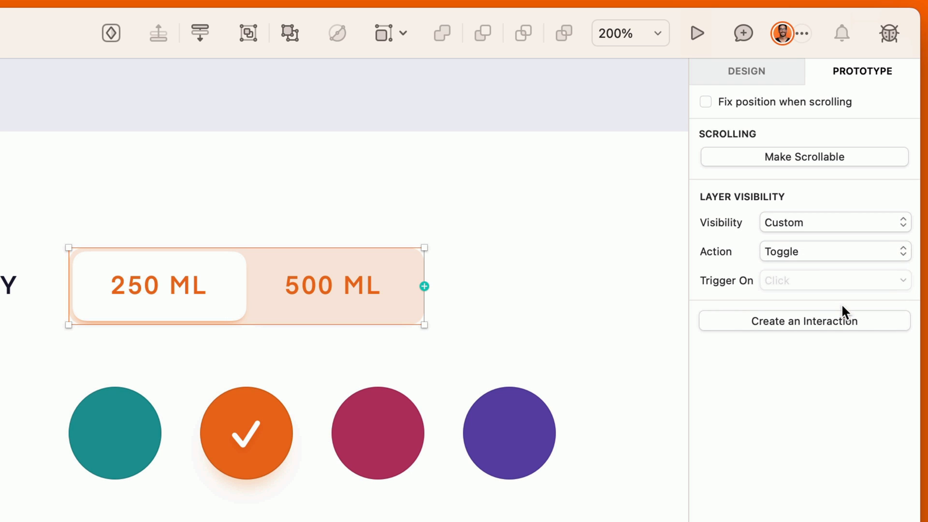
{"action": "left_click", "coordinate": [698, 32]}
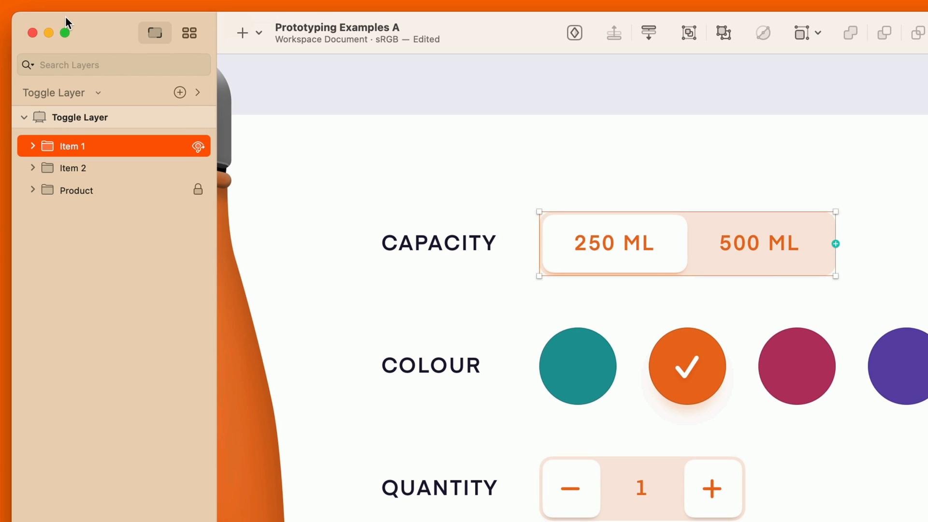
{"action": "left_click", "coordinate": [197, 146]}
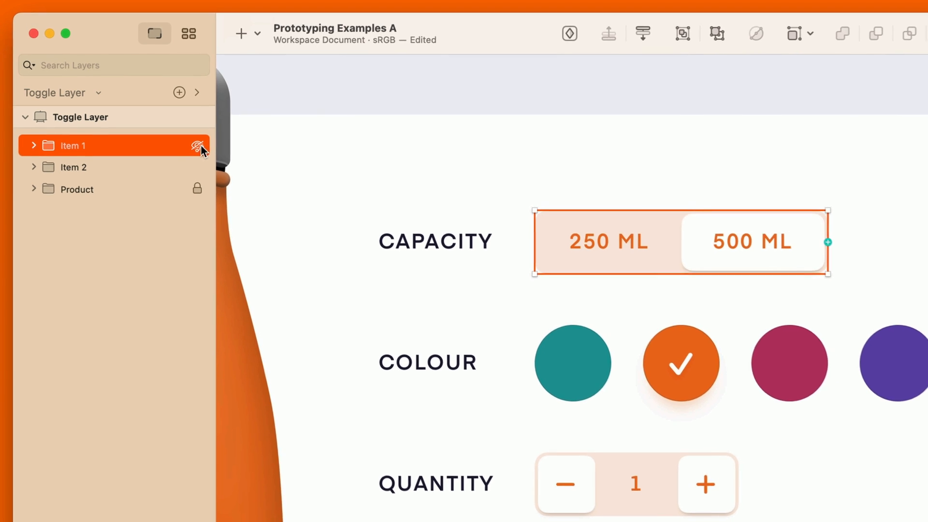
{"action": "left_click", "coordinate": [200, 146]}
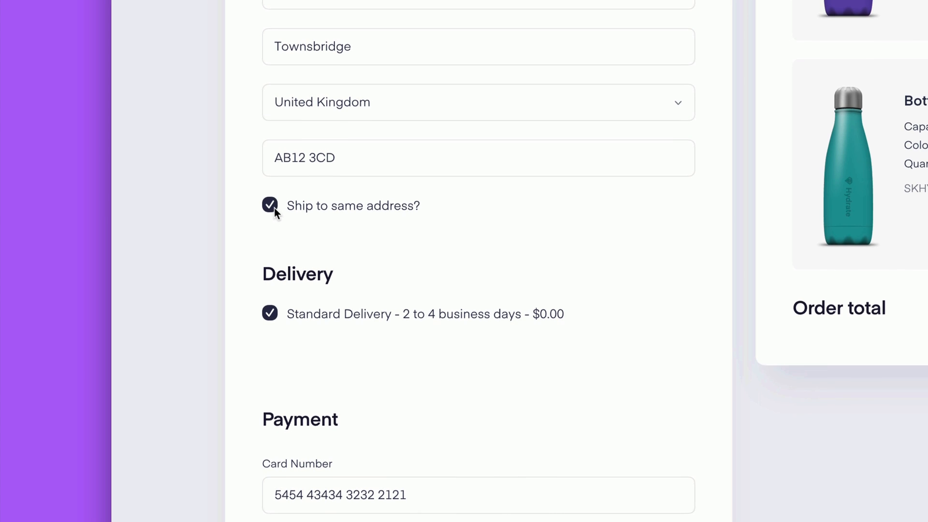
Untick the Ship to same address and Standard Delivery checkboxes in the checkout prototype.
{"action": "left_click", "coordinate": [270, 205]}
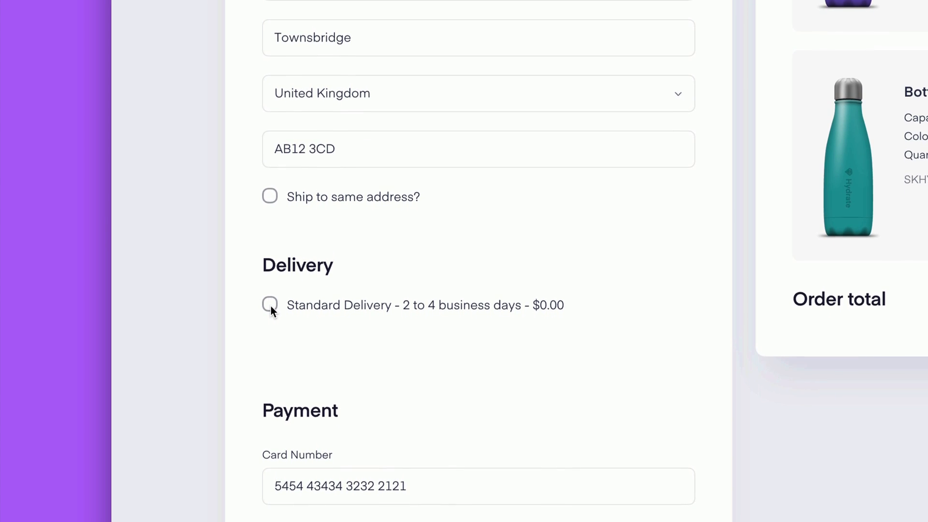
{"action": "left_click", "coordinate": [723, 77]}
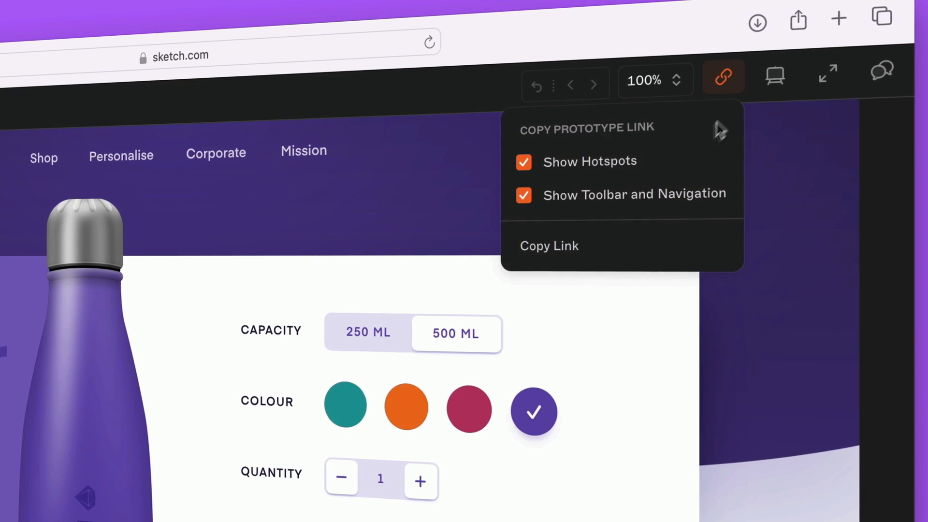
Turn off Show Hotspots and the toolbar and navigation, then view the prototype filling the window.
{"action": "left_click", "coordinate": [547, 245]}
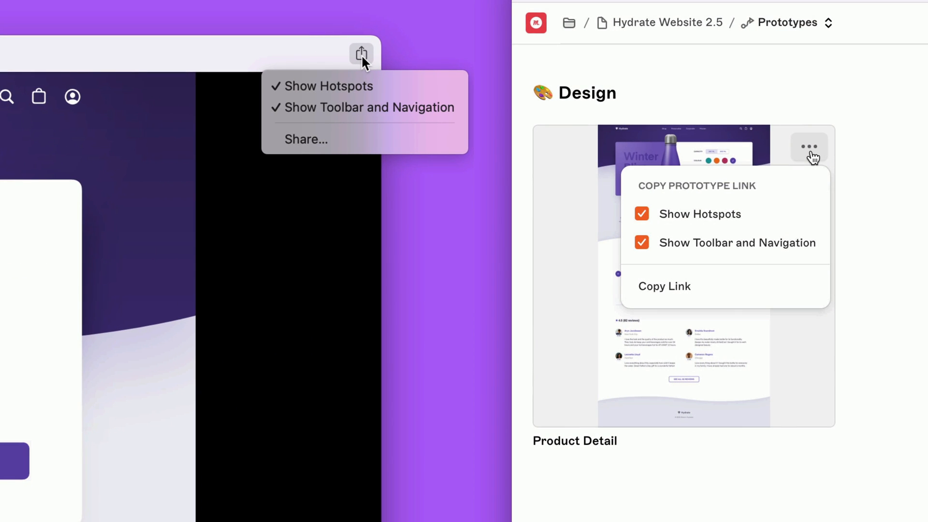
{"action": "mouse_move", "coordinate": [778, 218]}
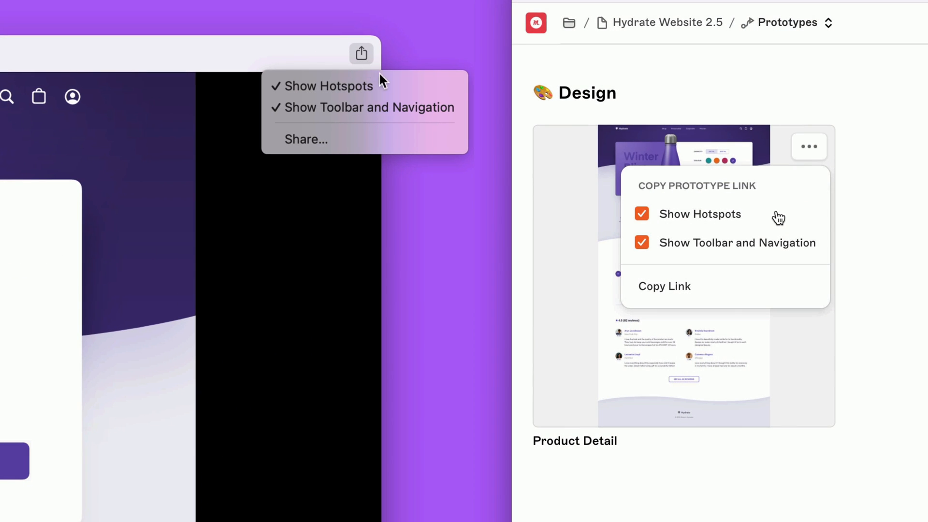
{"action": "mouse_move", "coordinate": [324, 86]}
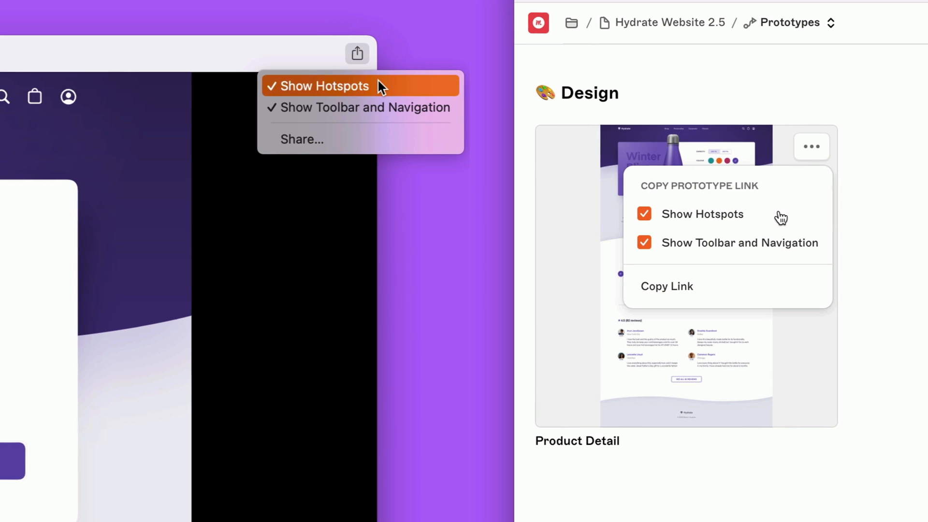
{"action": "left_click", "coordinate": [328, 86]}
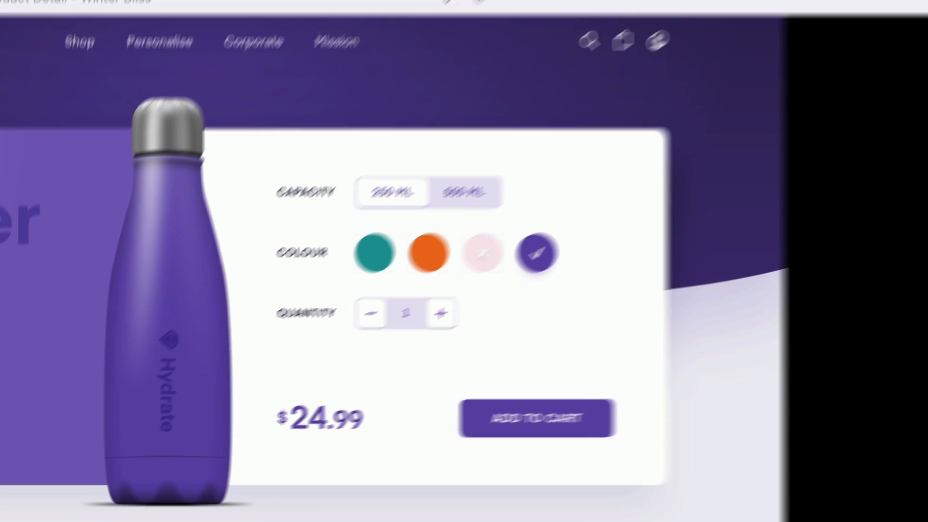
{"action": "left_click", "coordinate": [826, 61]}
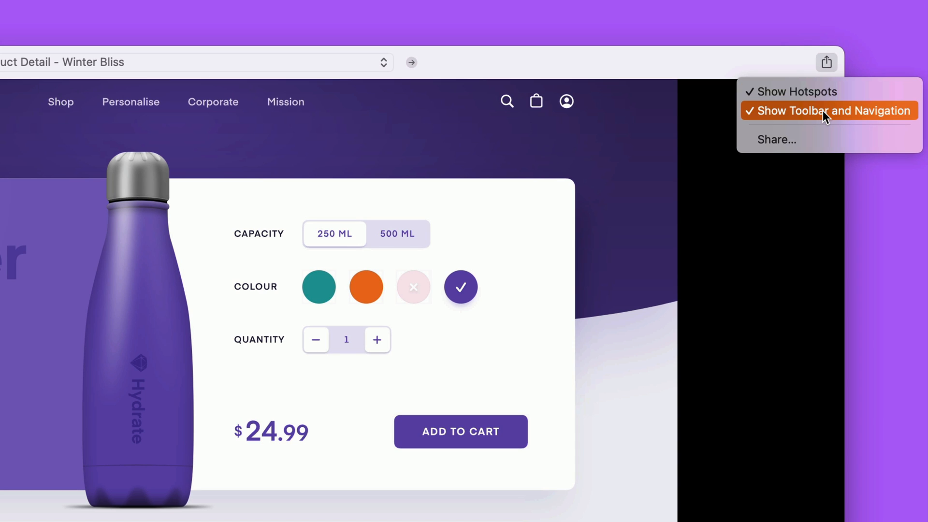
{"action": "left_click", "coordinate": [825, 110]}
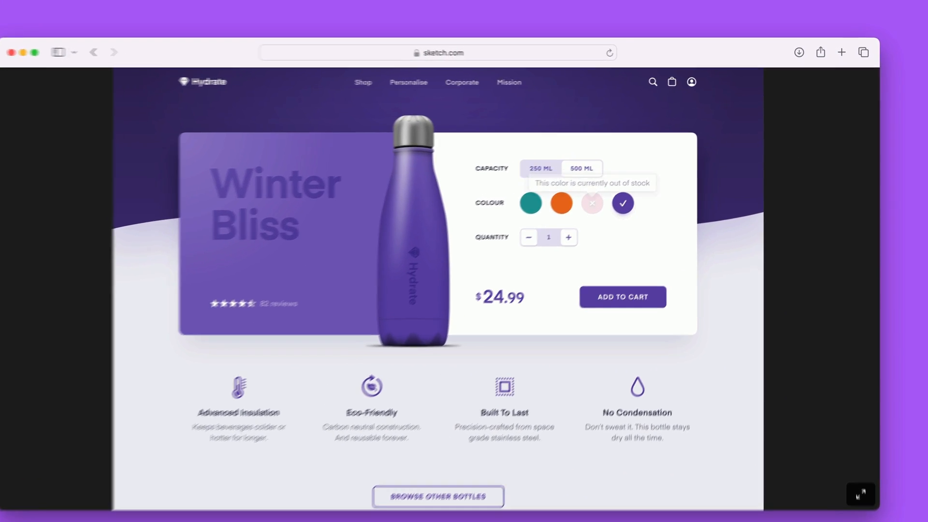
{"action": "left_click", "coordinate": [876, 94]}
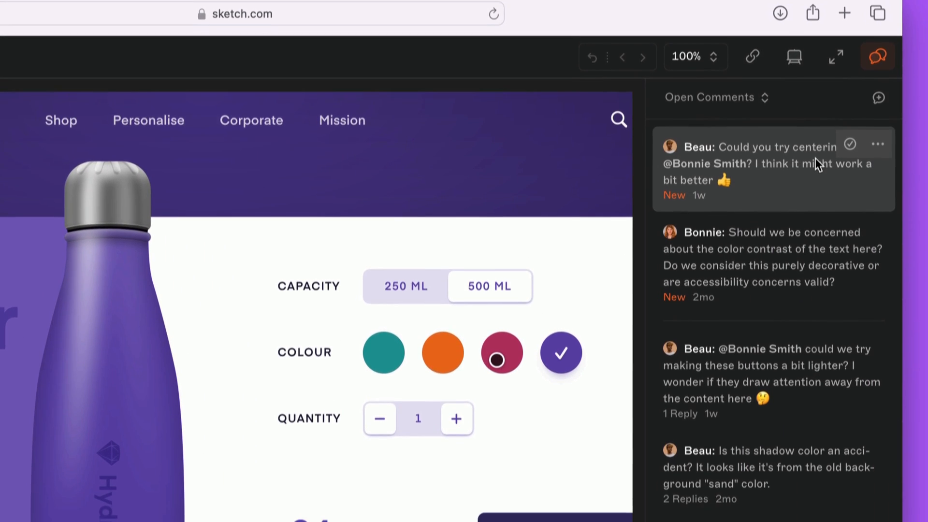
Reply to the color-contrast comment that the product name isn't written elsewhere, and send it.
{"action": "scroll", "scroll_direction": "down", "scroll_amount": 3}
{"action": "type", "text": "Completely valid"}
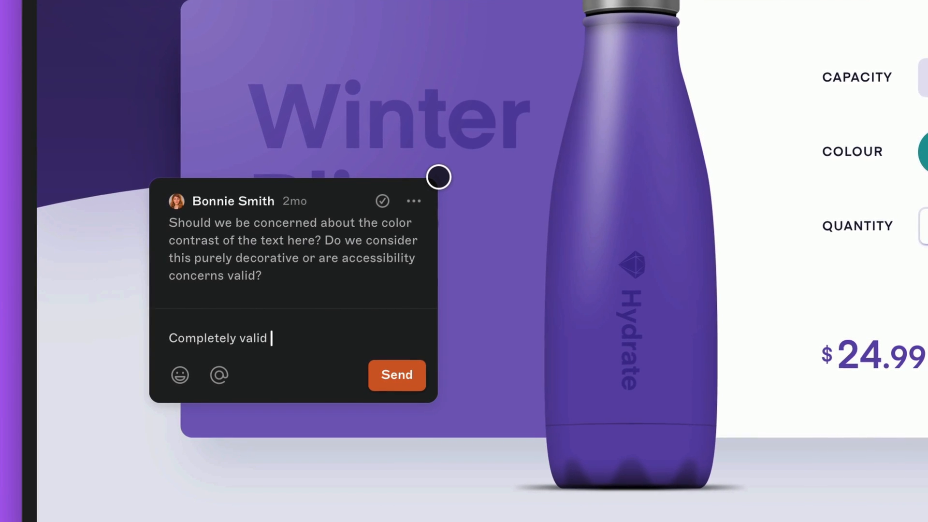
{"action": "type", "text": "concern since the name of the product isn't written elsewhere"}
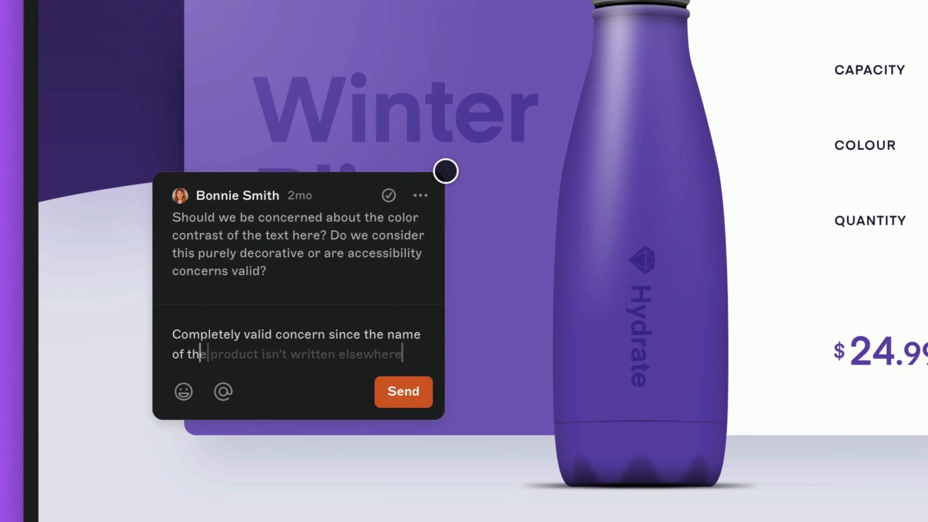
{"action": "mouse_move", "coordinate": [409, 389]}
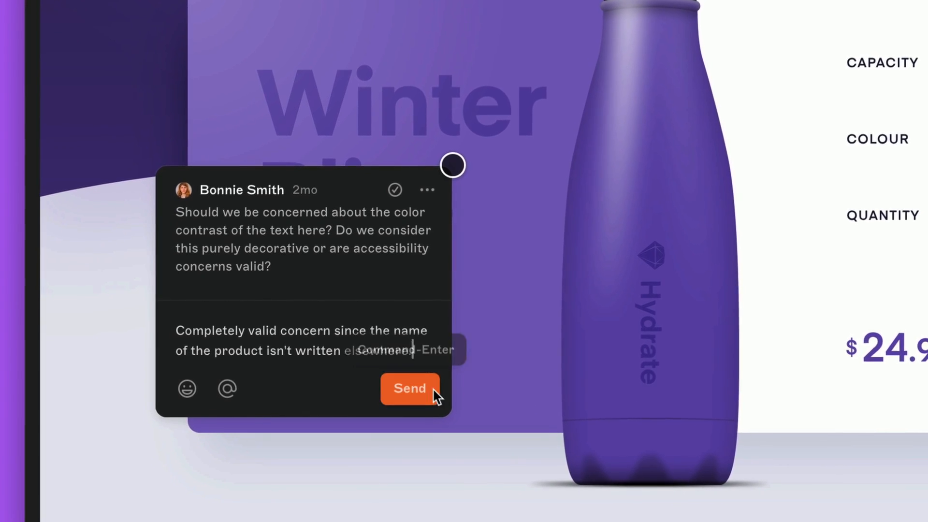
{"action": "left_click", "coordinate": [409, 389]}
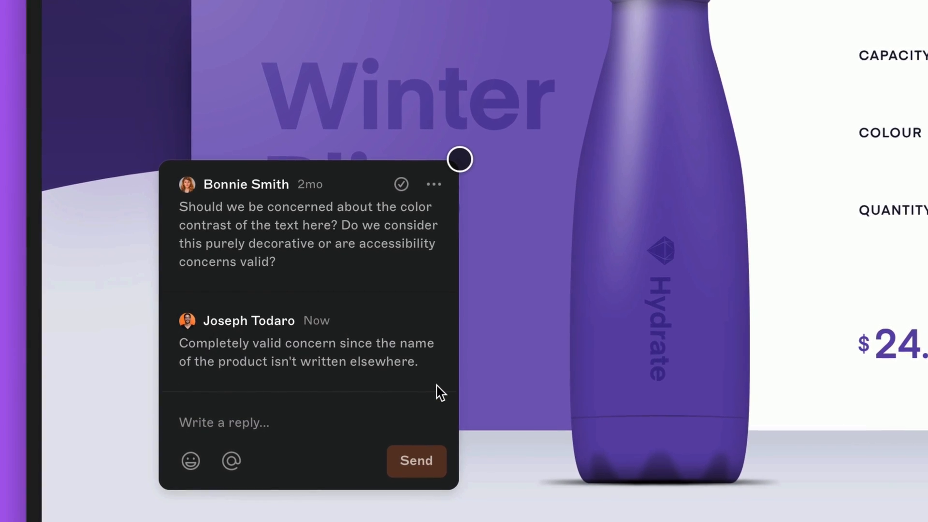